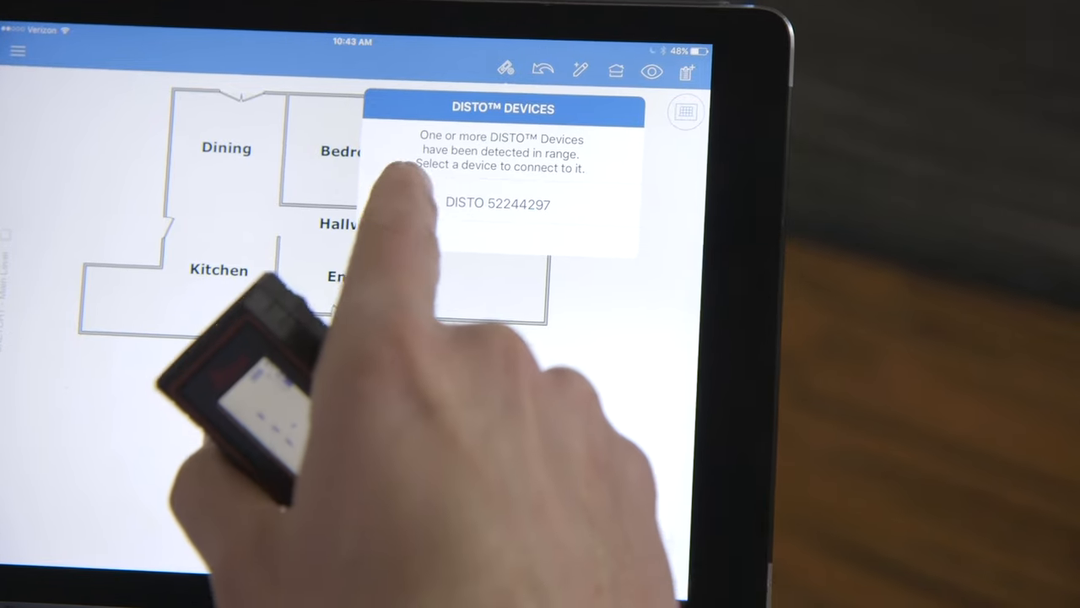
# Pair the DISTO 52244297 laser meter from the DISTO Devices popup over Bluetooth.
pyautogui.click(496, 203)
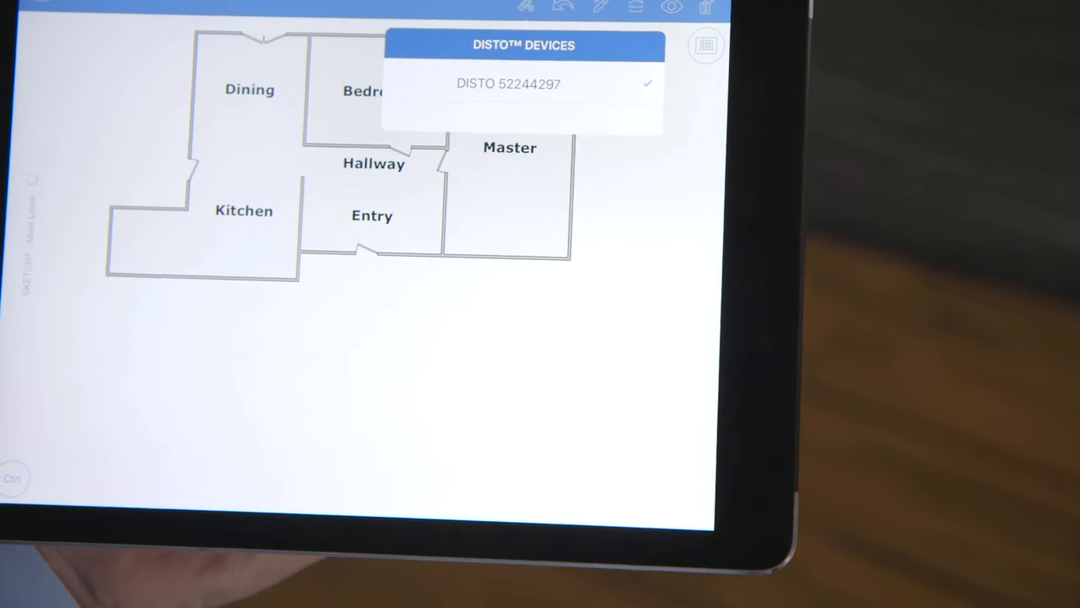